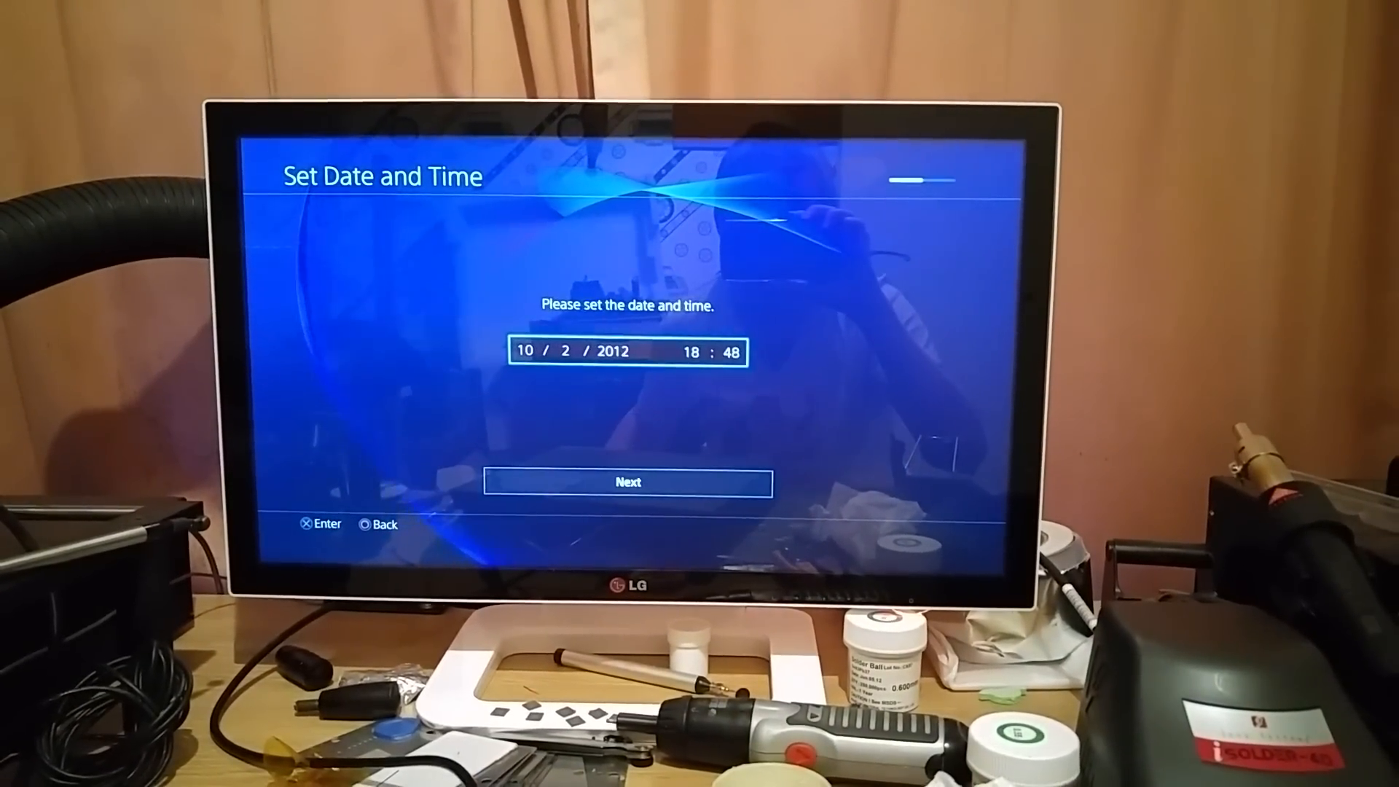
- Keep the default date, time and power saving timers, accept the User Agreement and start using the console
{"action": "left_click", "coordinate": [627, 483]}
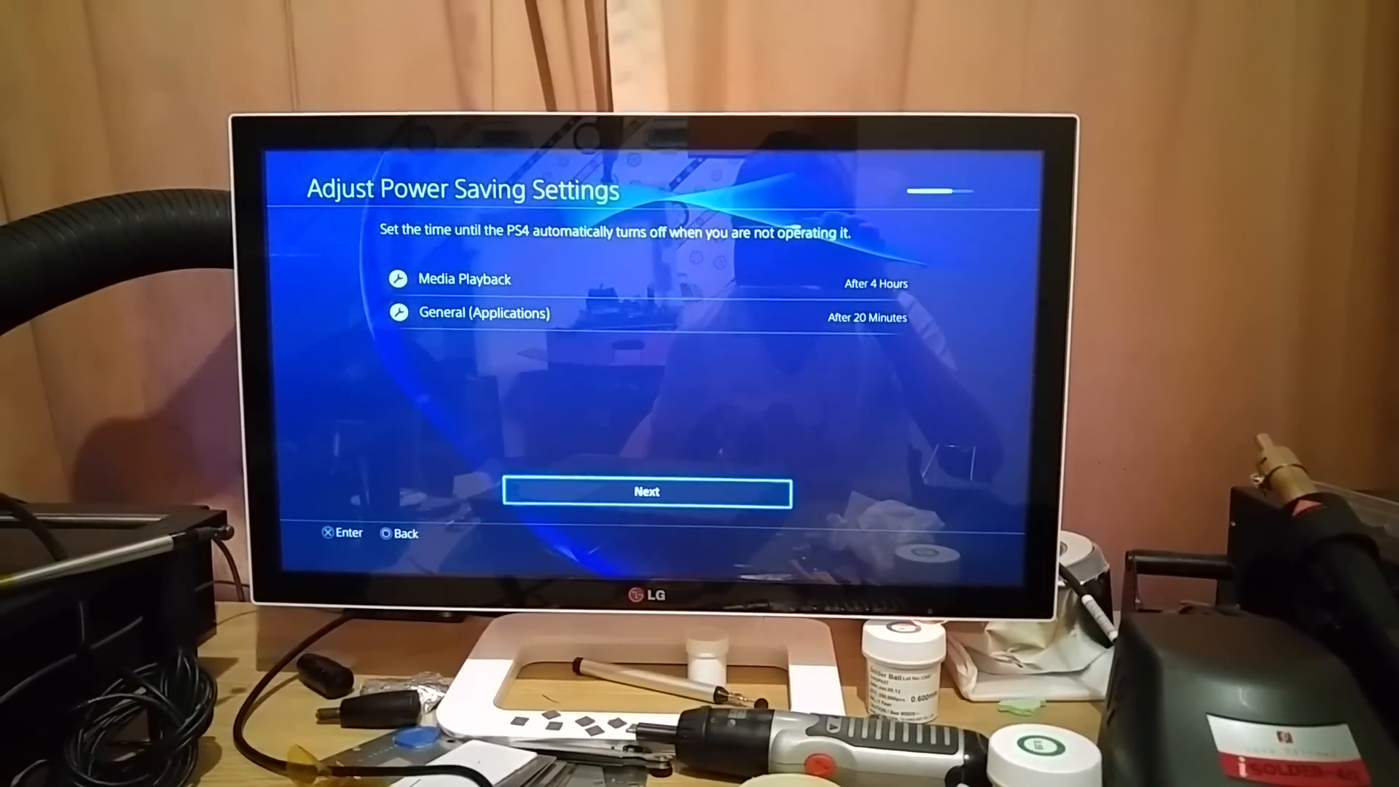
{"action": "left_click", "coordinate": [645, 491]}
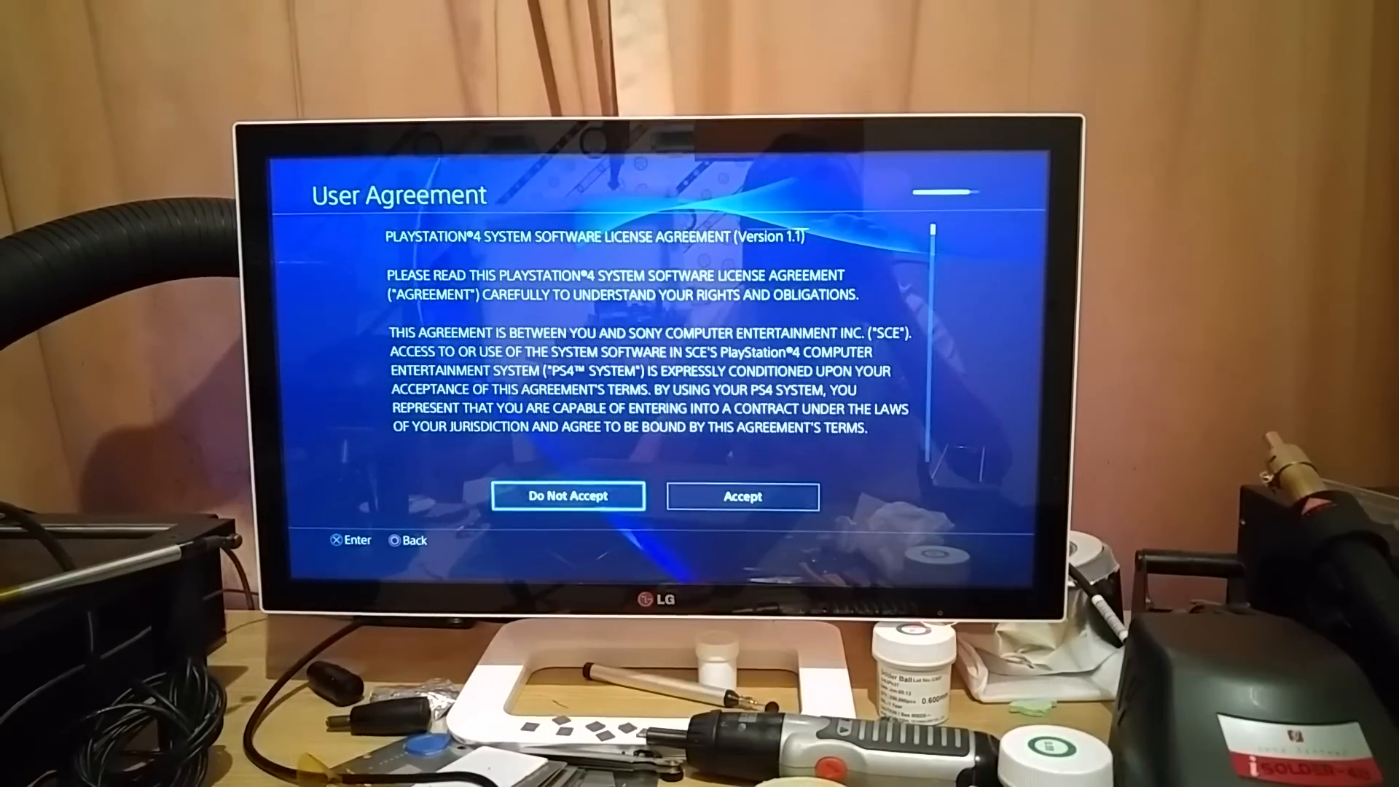
{"action": "left_click", "coordinate": [742, 496]}
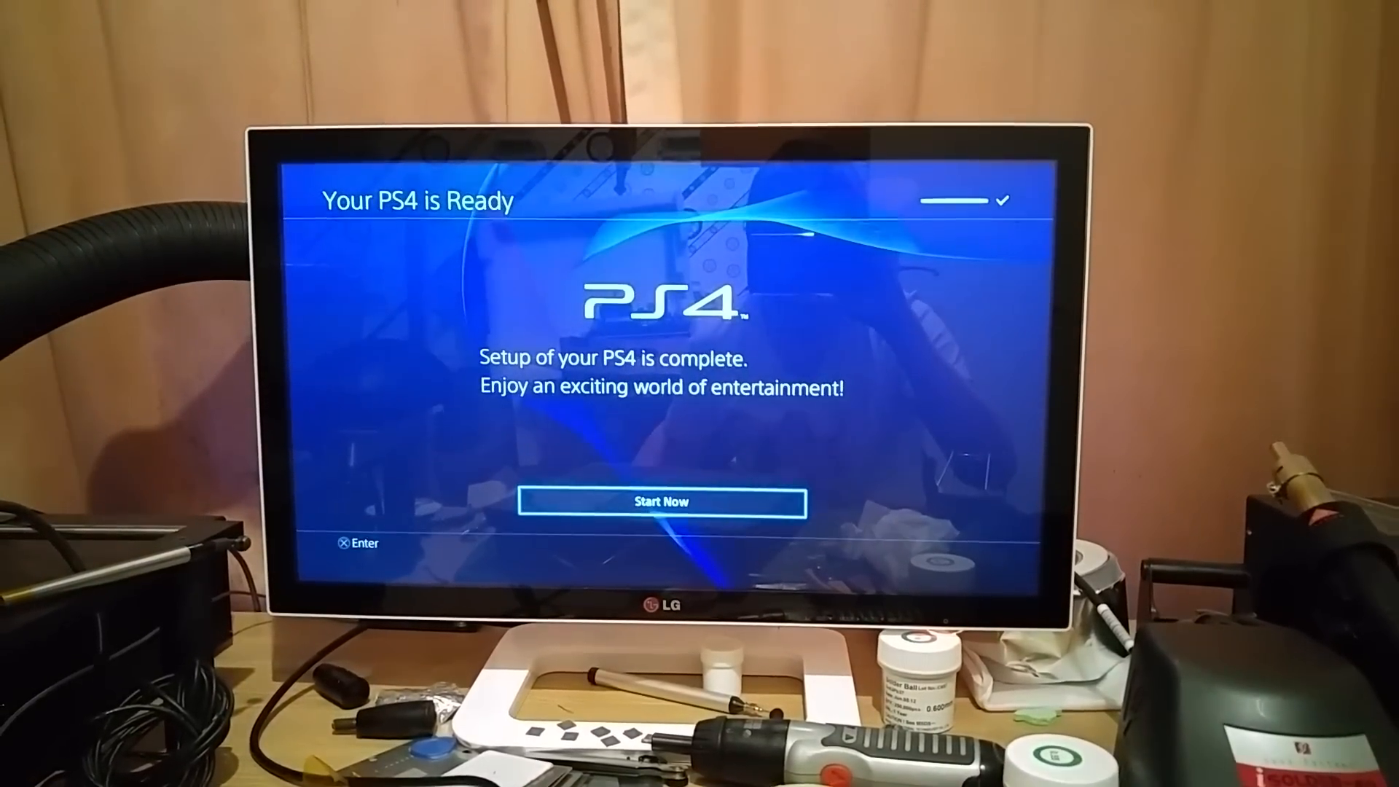
{"action": "left_click", "coordinate": [661, 501]}
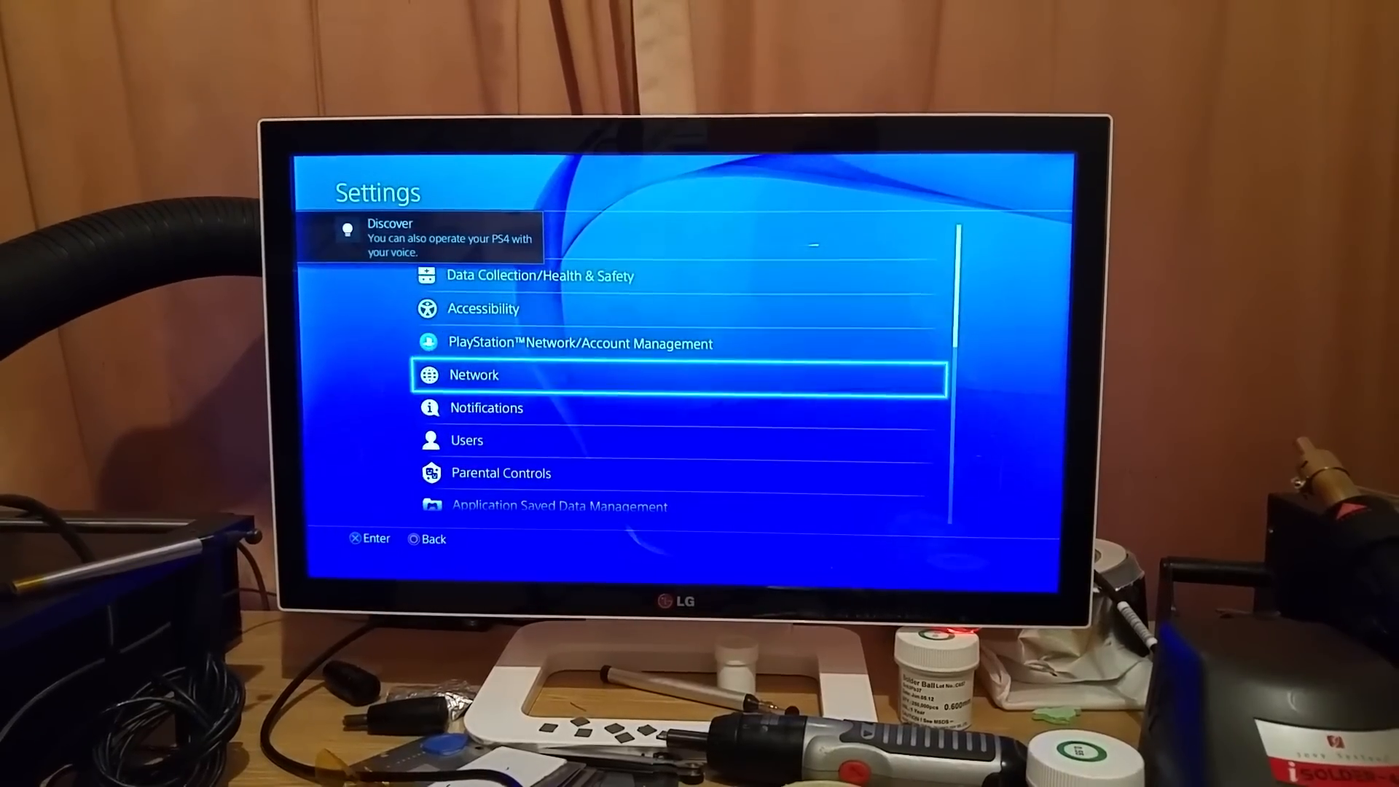
- View System Information confirming system software 3.00, then return to the System settings list
{"action": "scroll", "scroll_direction": "down", "scroll_amount": 3}
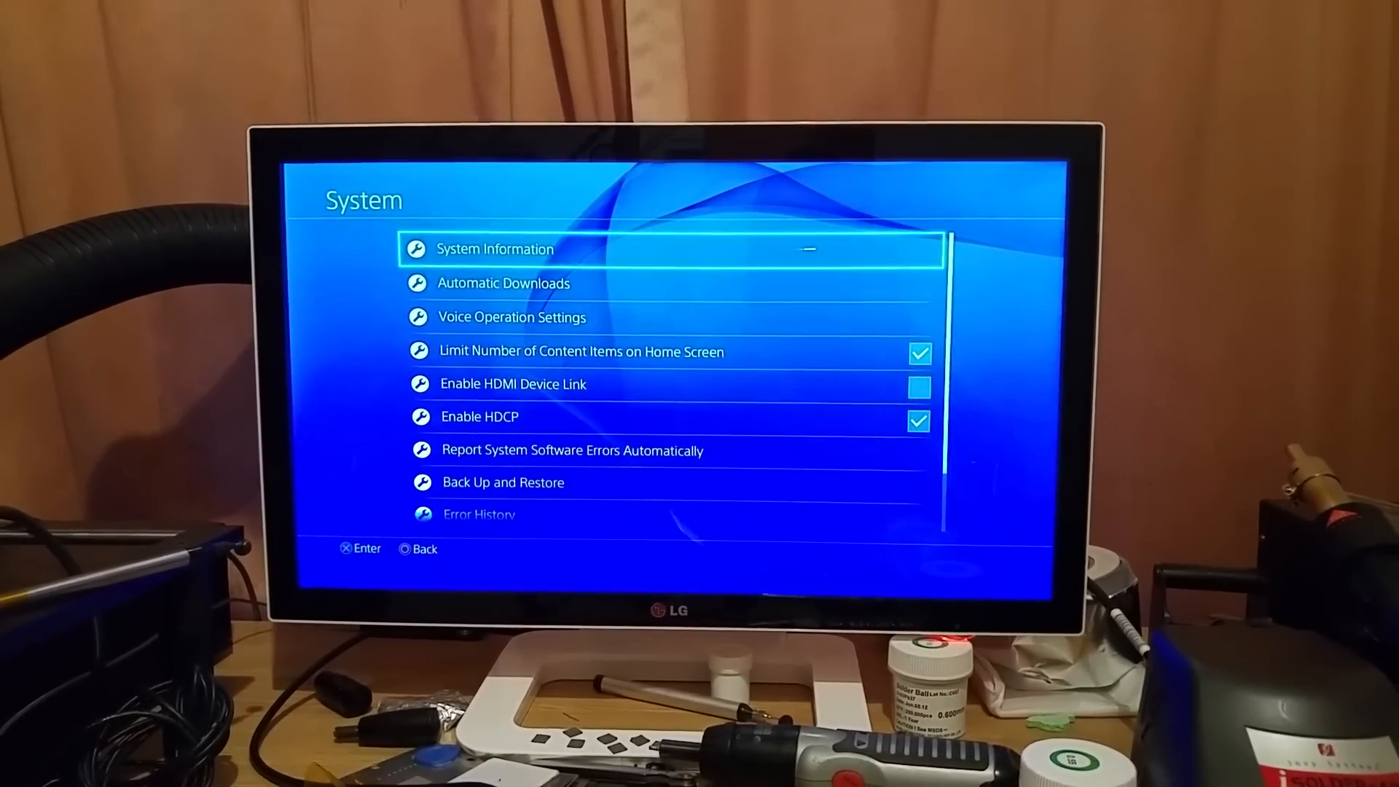
{"action": "left_click", "coordinate": [494, 249]}
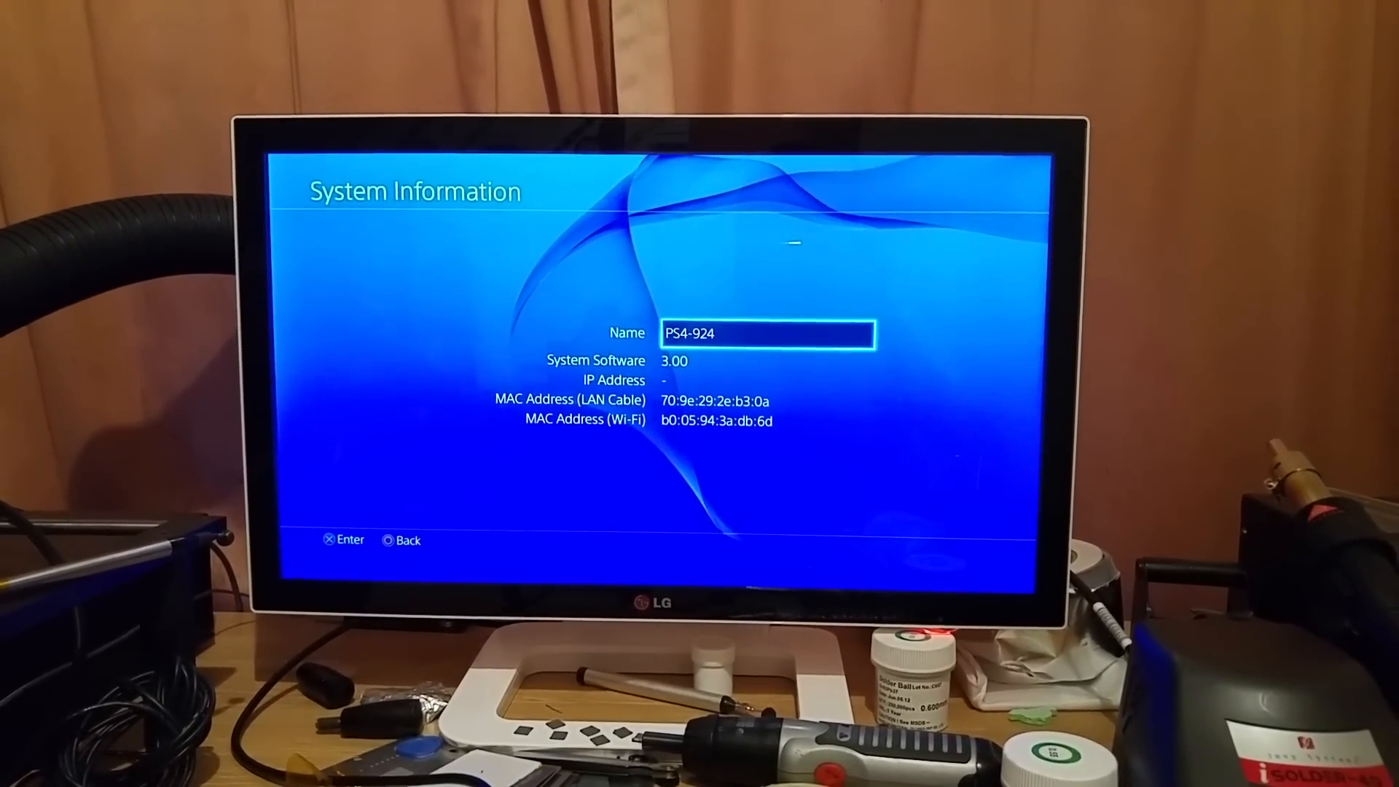
{"action": "left_click", "coordinate": [400, 538]}
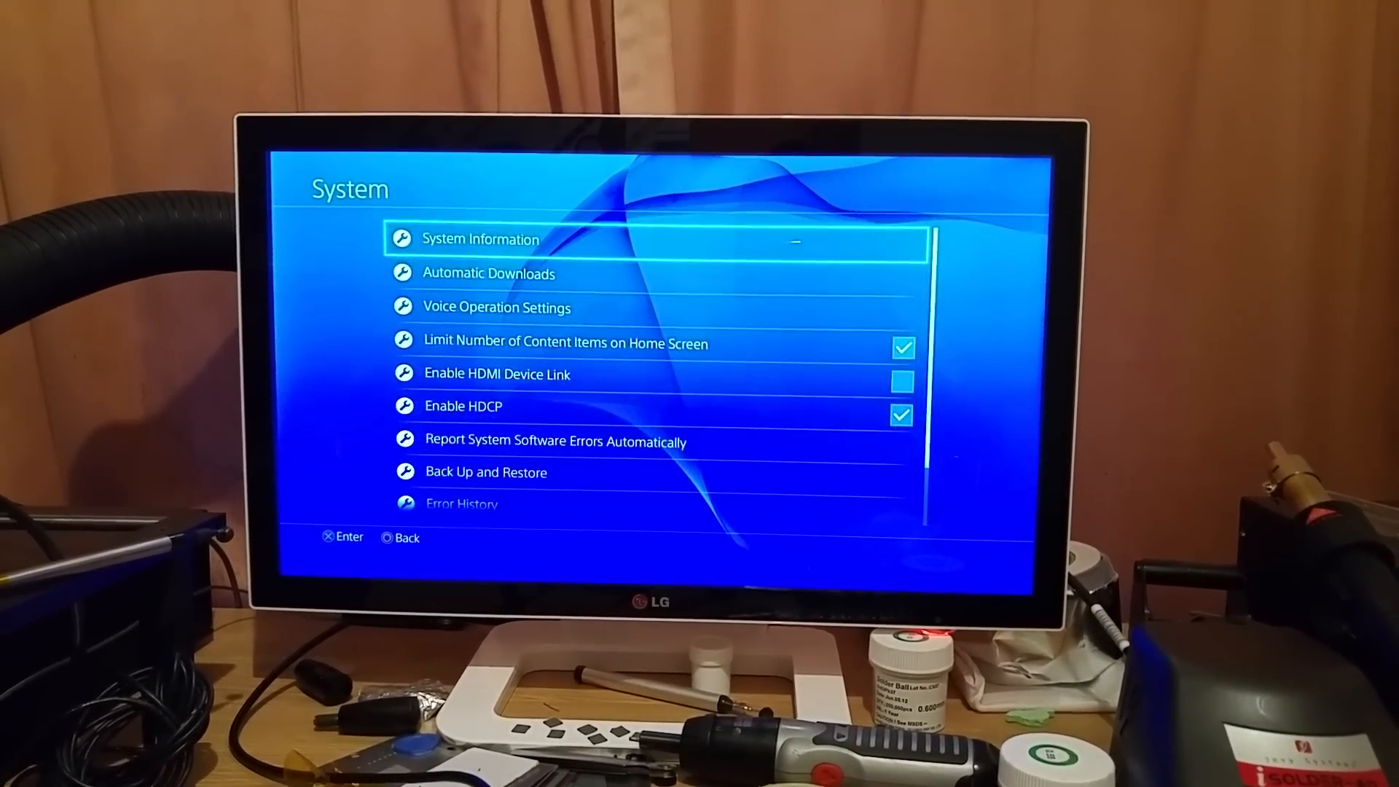